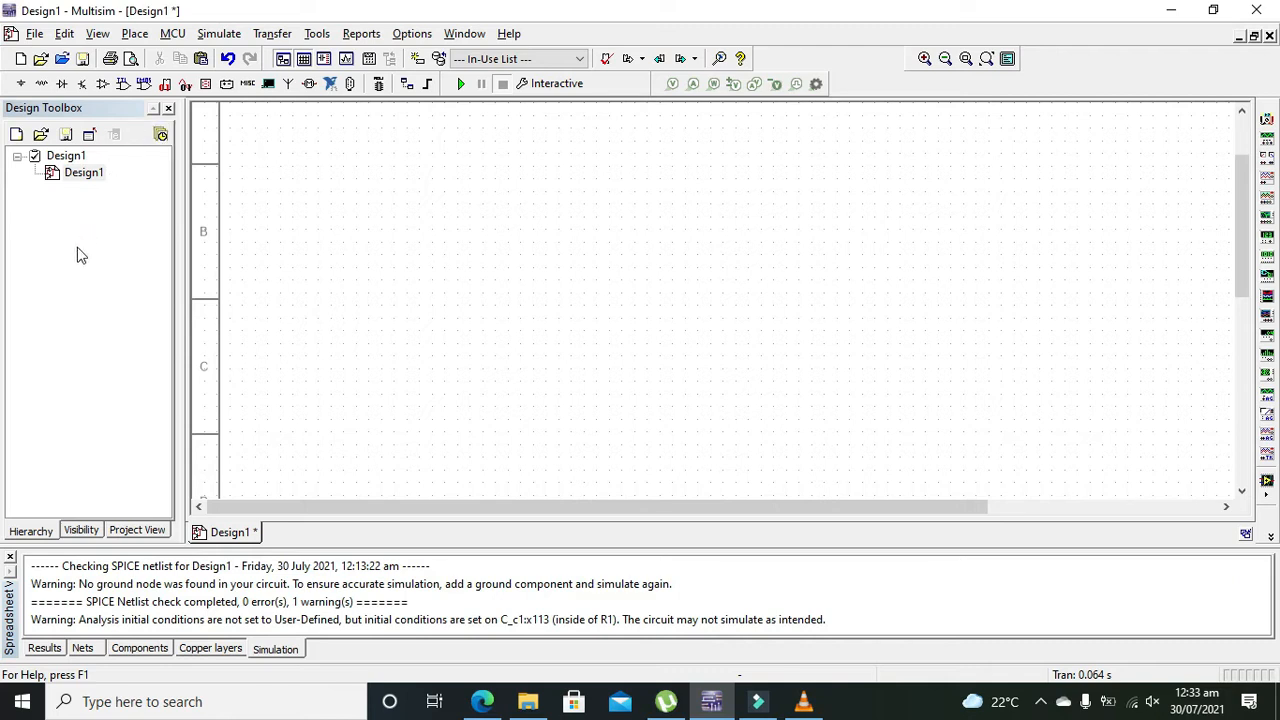
pyautogui.moveTo(79, 275)
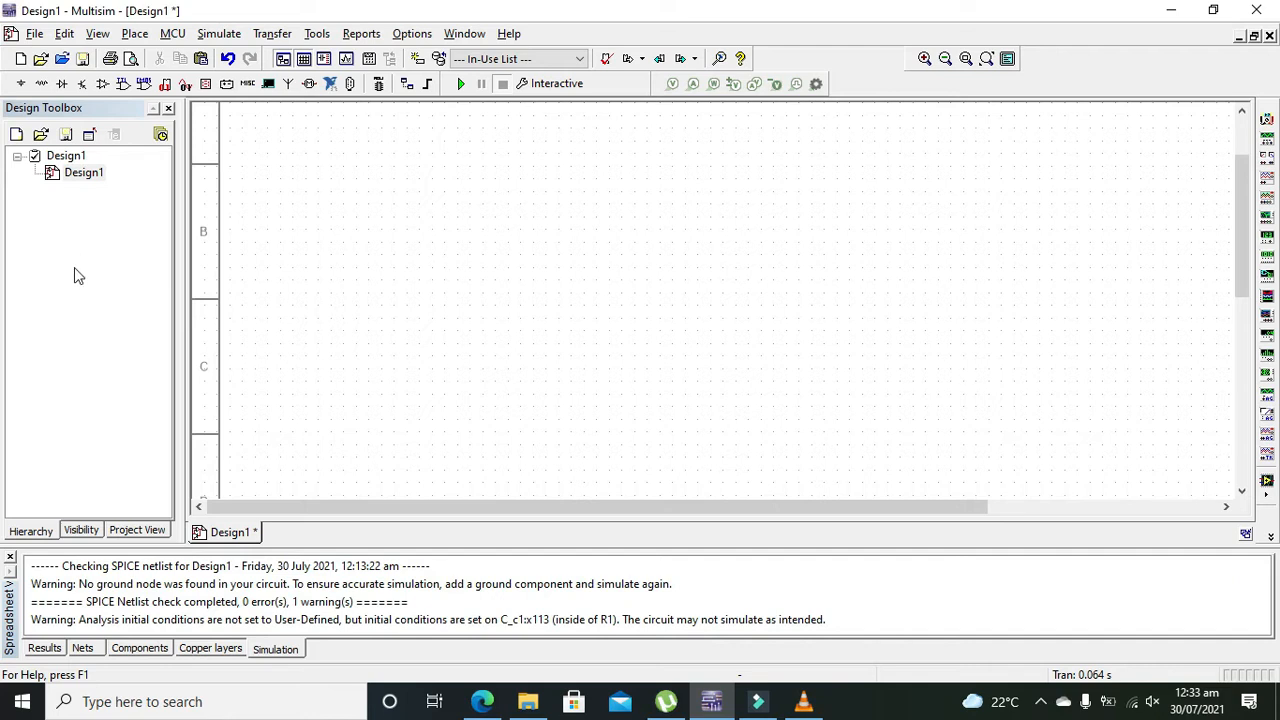
pyautogui.moveTo(79, 303)
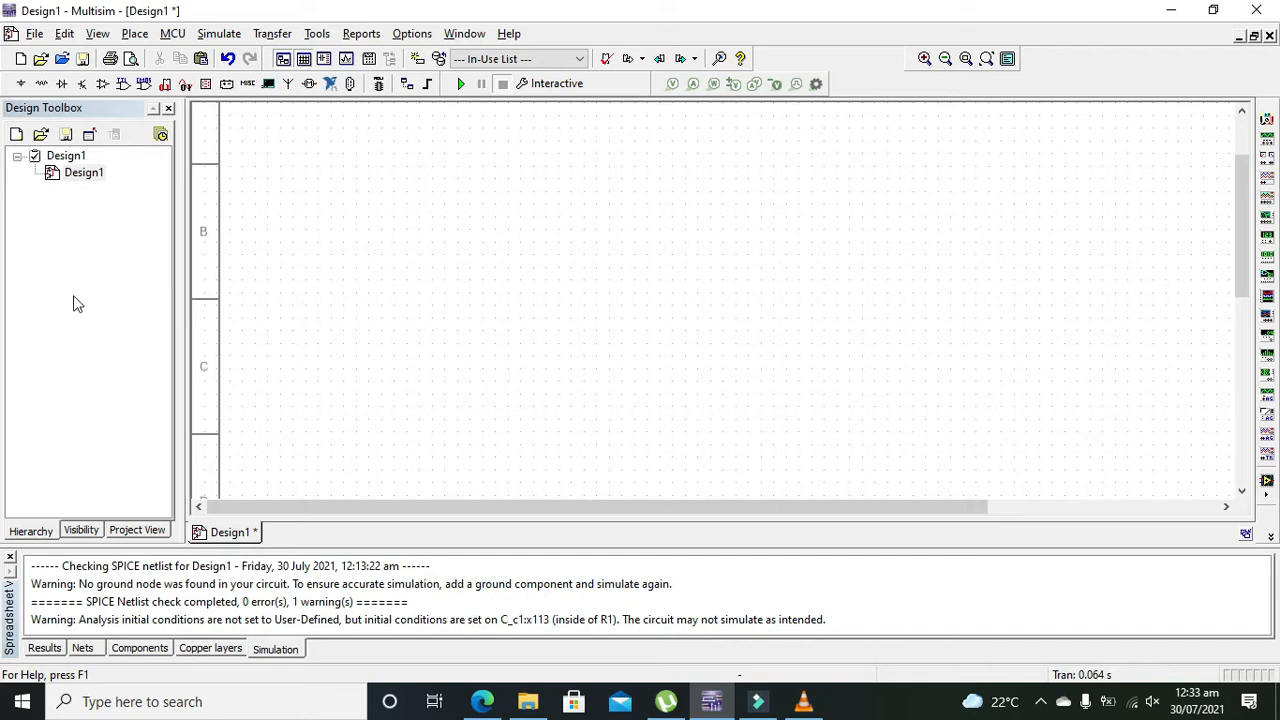
pyautogui.moveTo(83, 190)
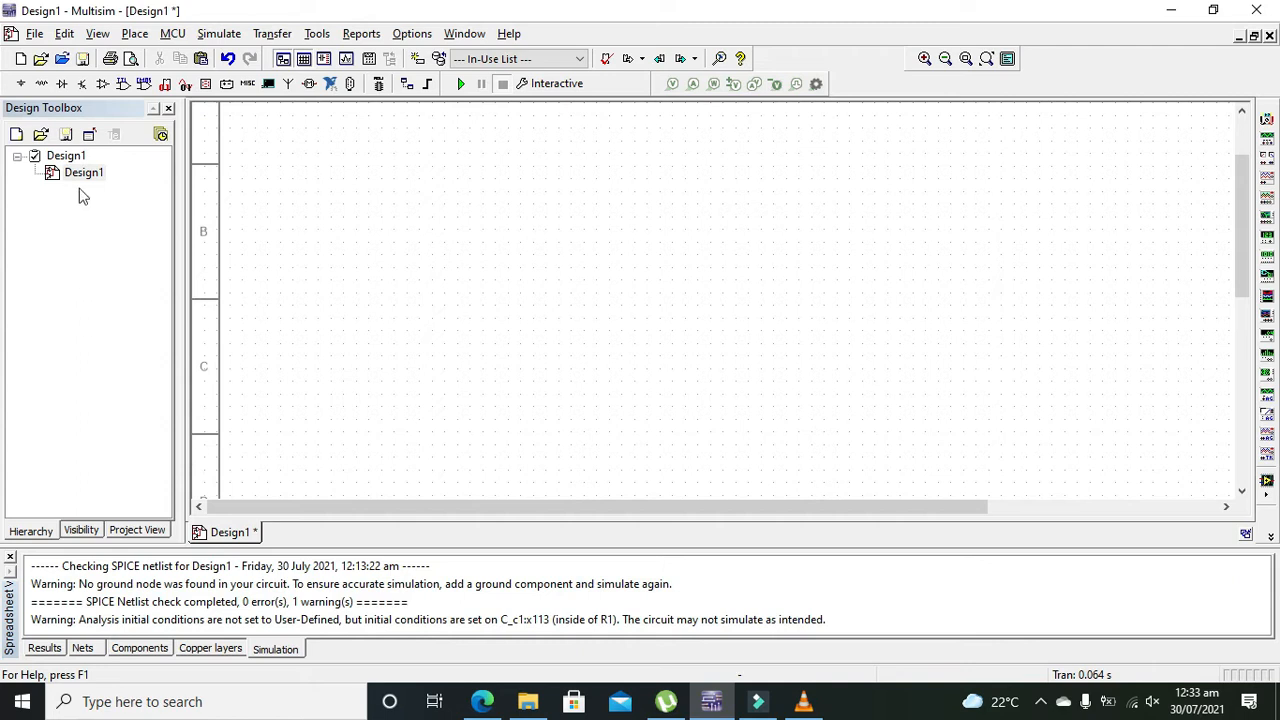
pyautogui.moveTo(37, 107)
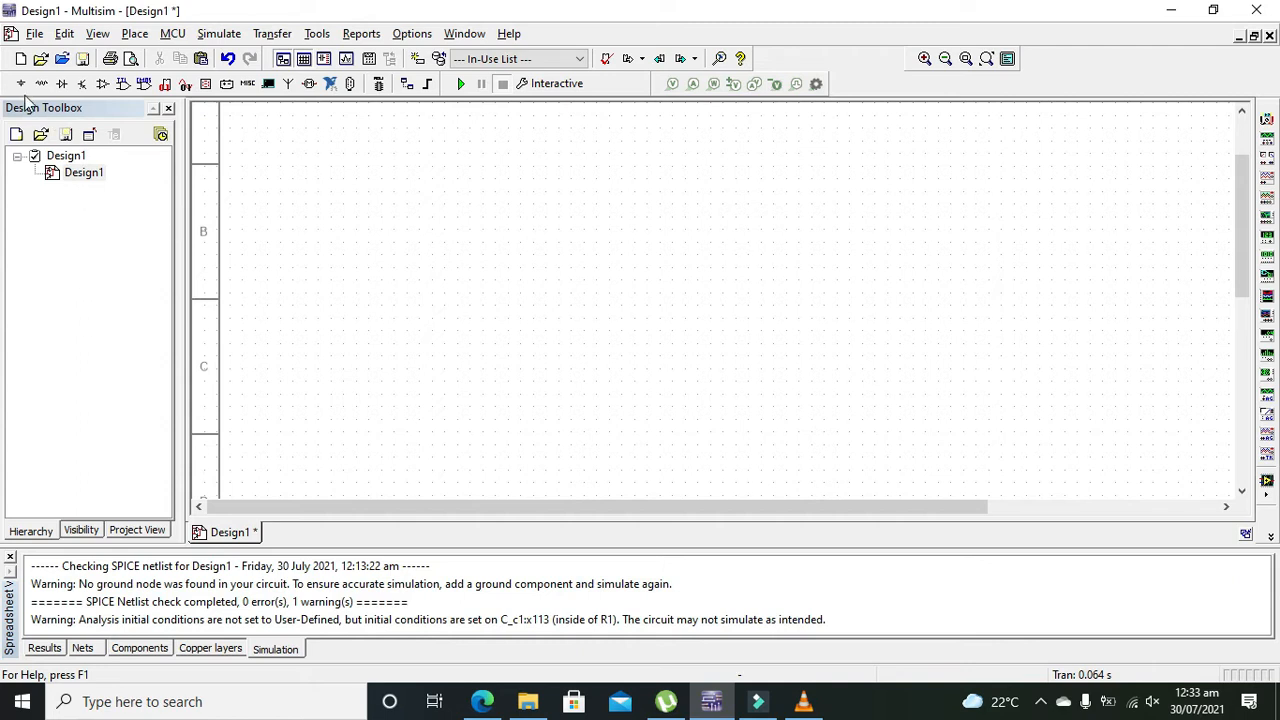
pyautogui.moveTo(12, 82)
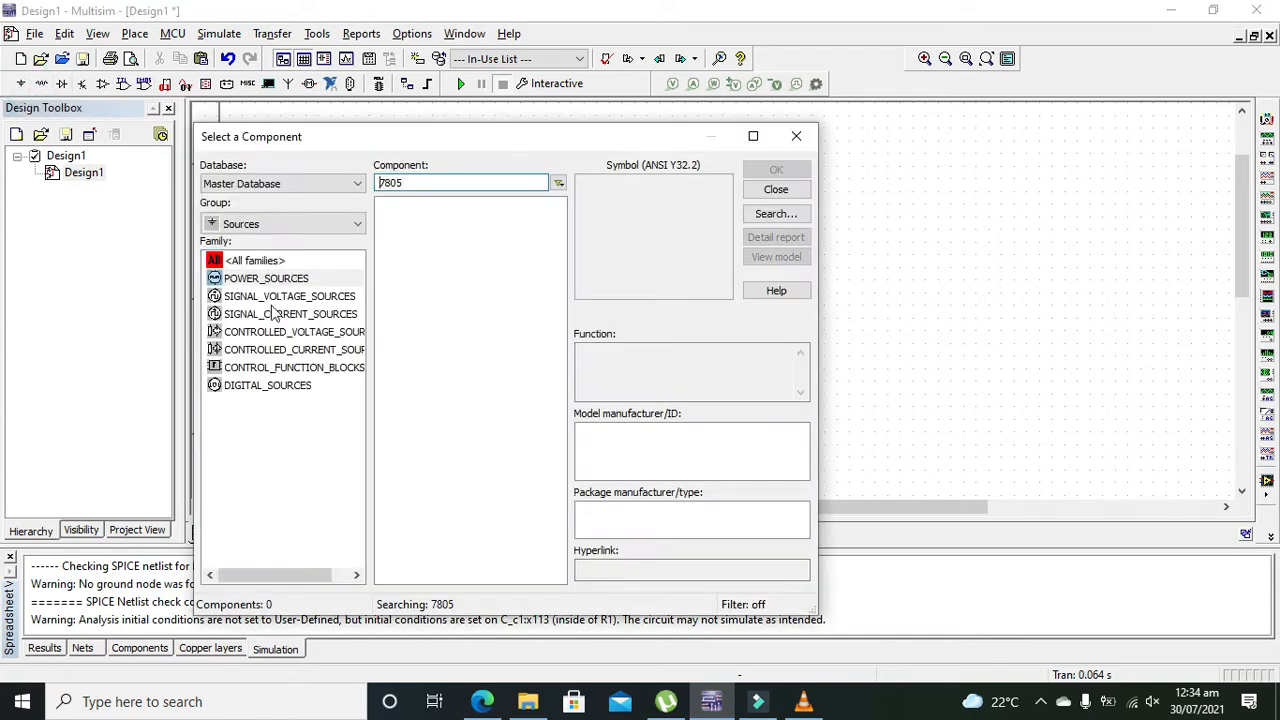
# Add the DC_POWER source from POWER_SOURCES as 12 V source V1
pyautogui.click(266, 278)
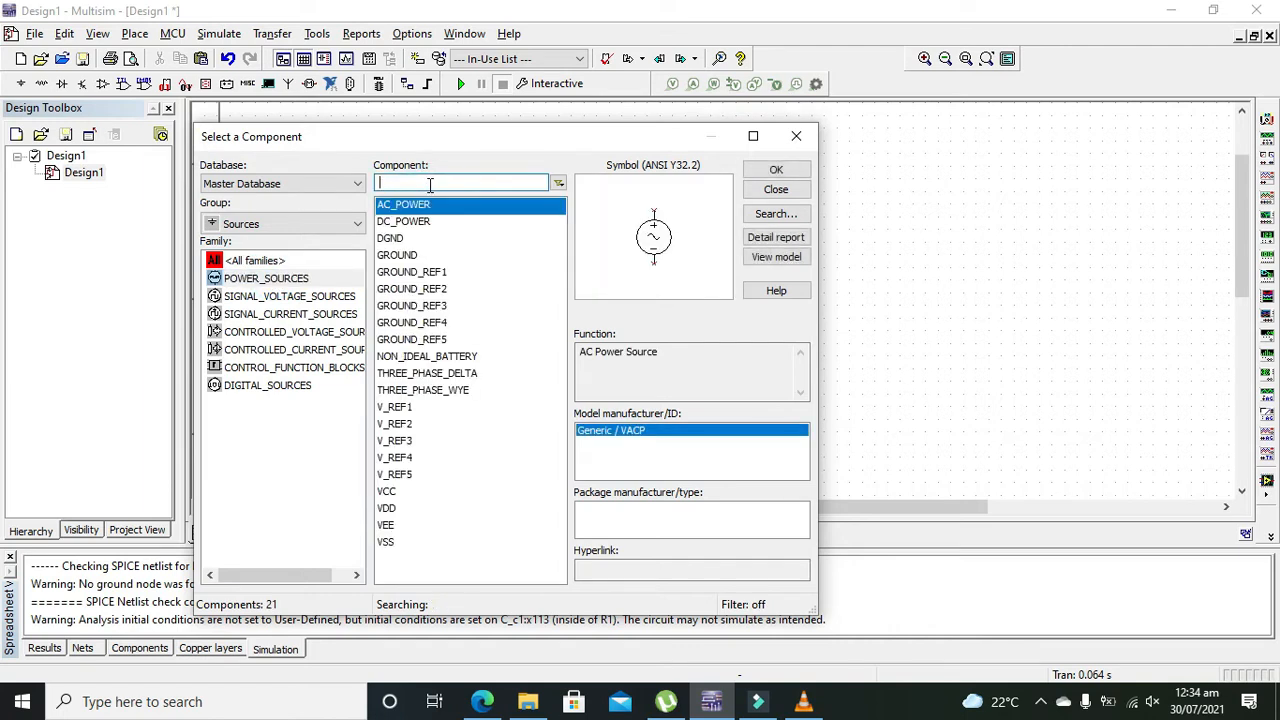
pyautogui.click(403, 221)
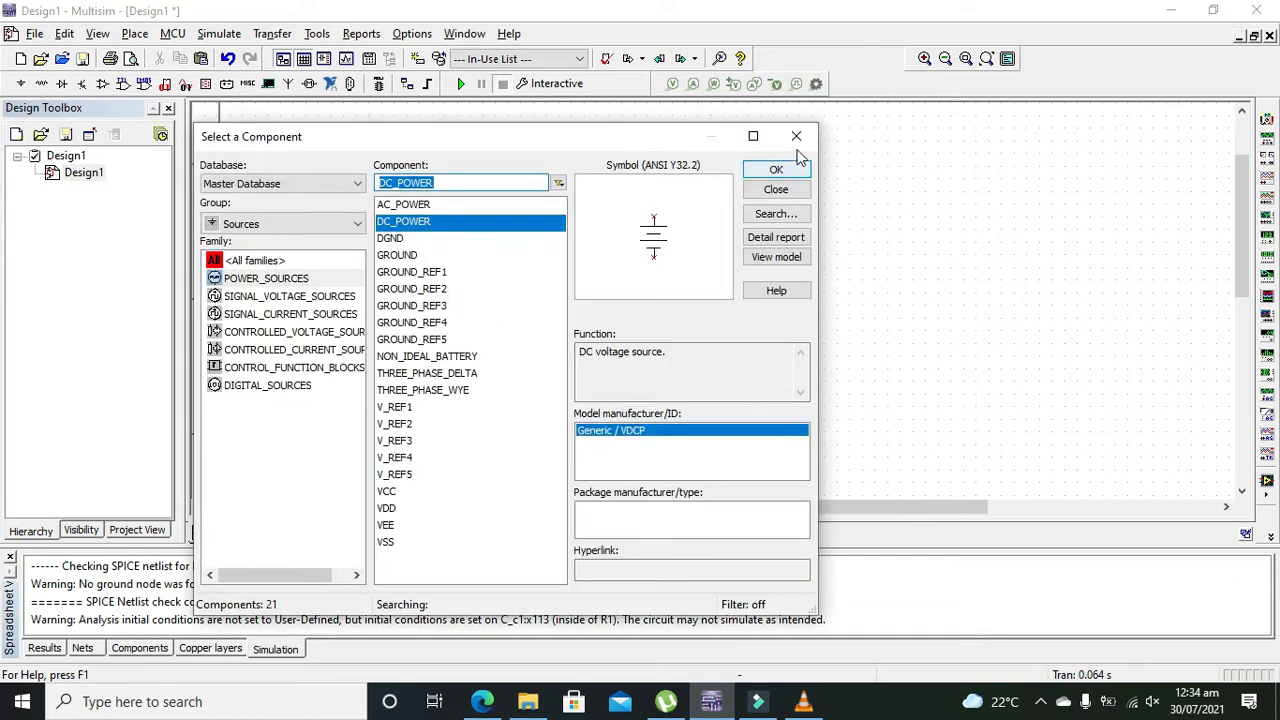
pyautogui.click(776, 169)
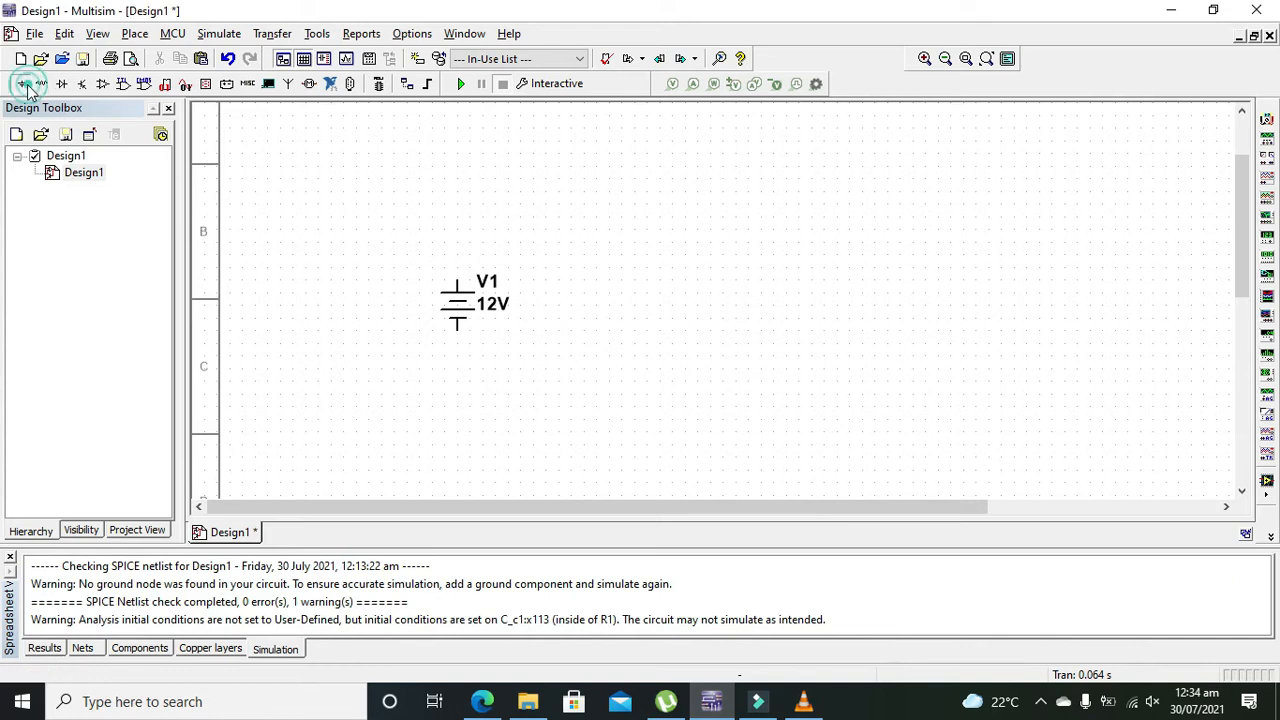
# Add the LM7805CT regulator U1 and a GROUND part, wiring V1 negative and common to ground
pyautogui.click(17, 80)
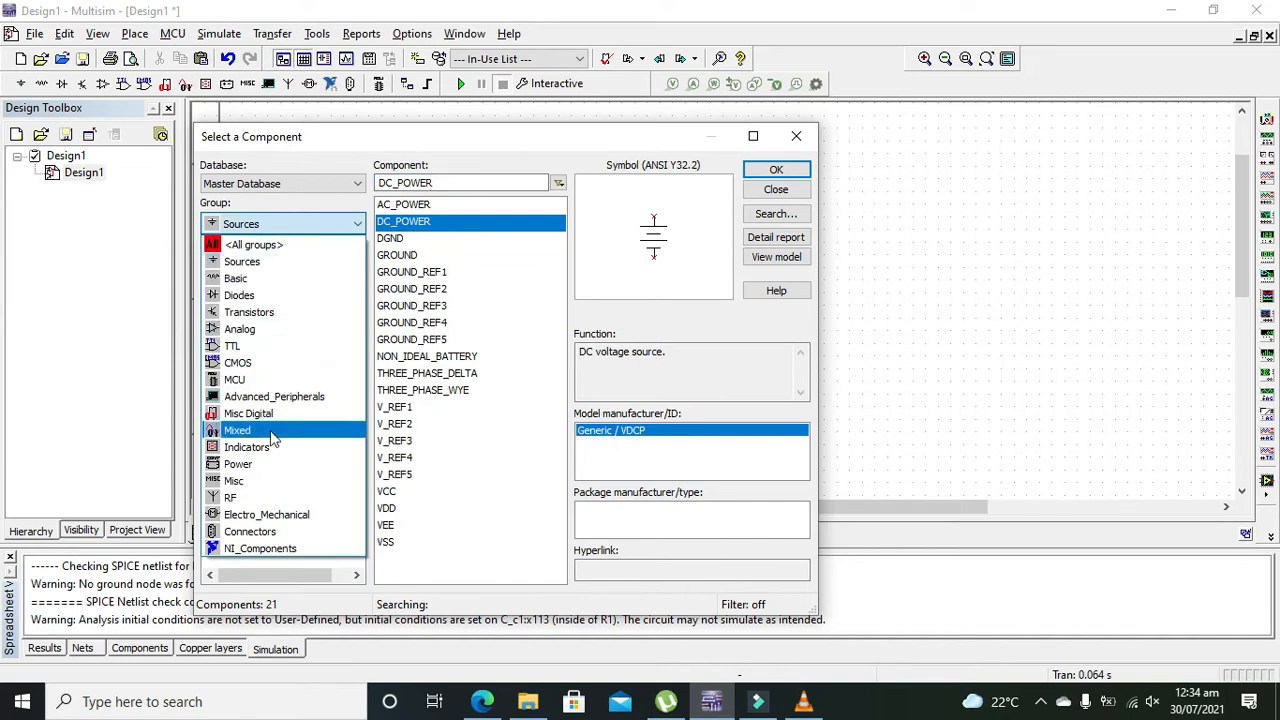
pyautogui.write('lm78')
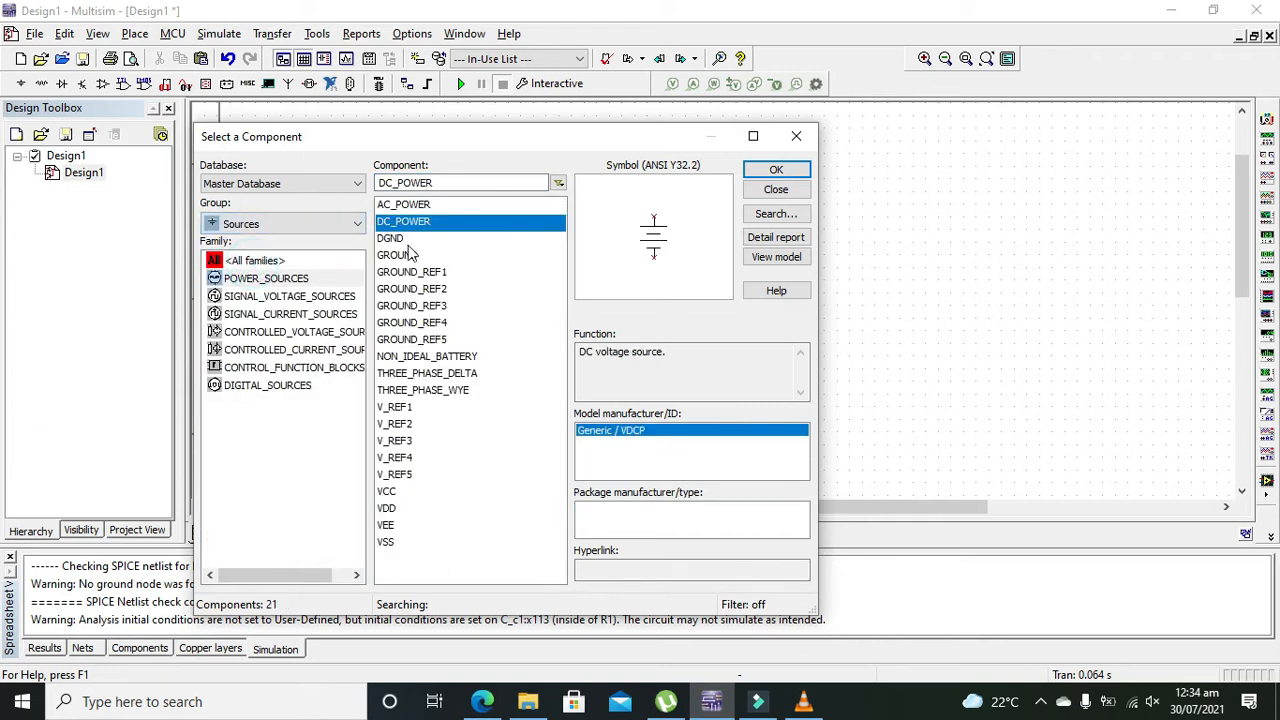
pyautogui.click(776, 169)
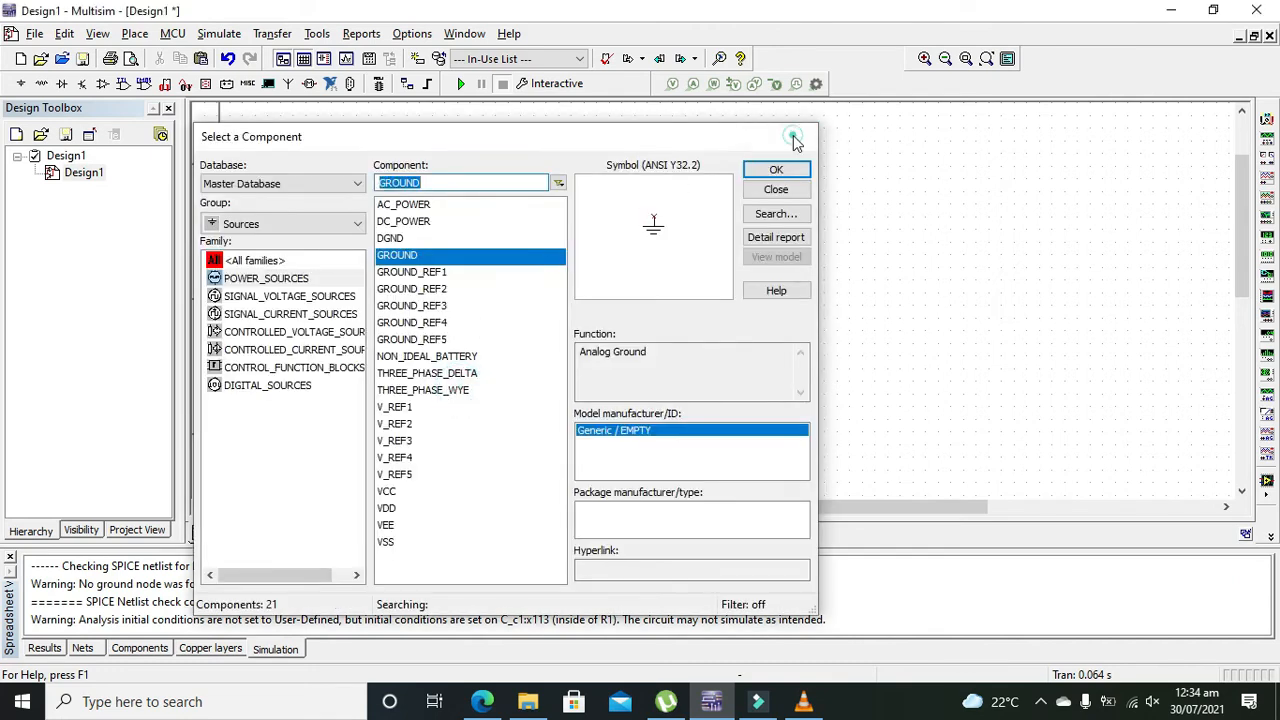
pyautogui.click(776, 168)
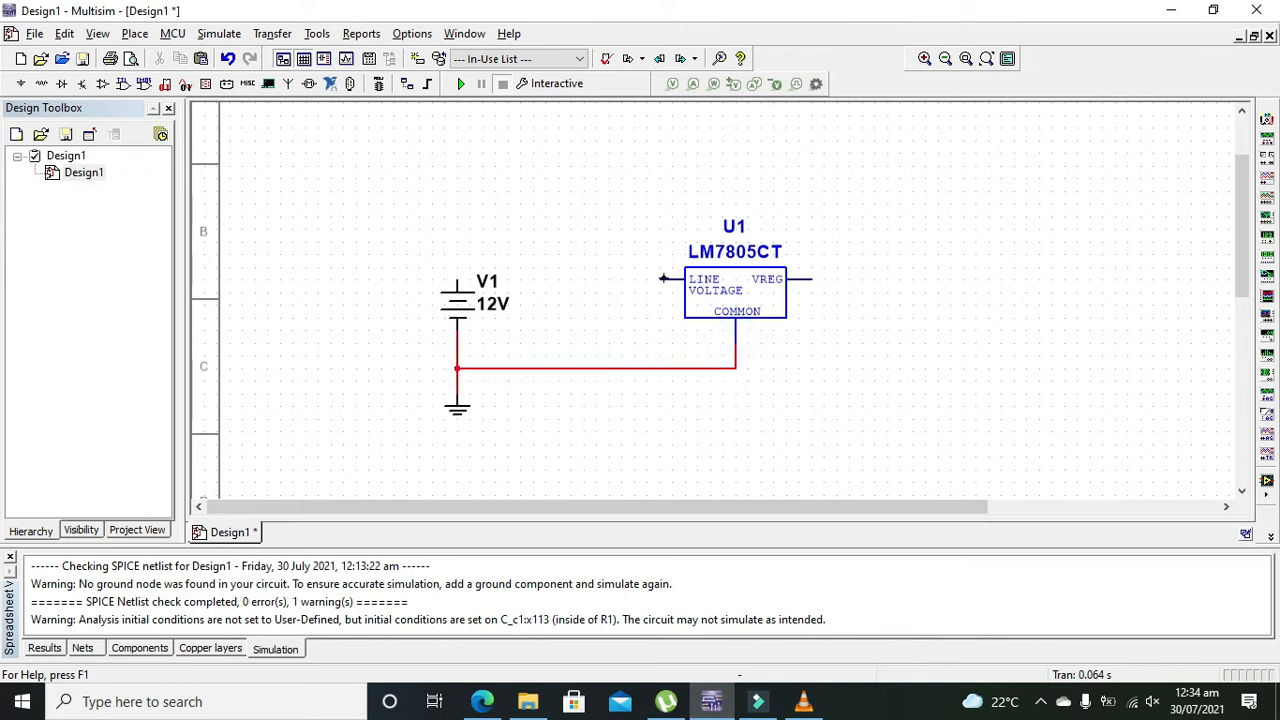
# Wire V1's positive terminal to the regulator's LINE VOLTAGE input
pyautogui.moveTo(459, 280); pyautogui.dragTo(665, 279)
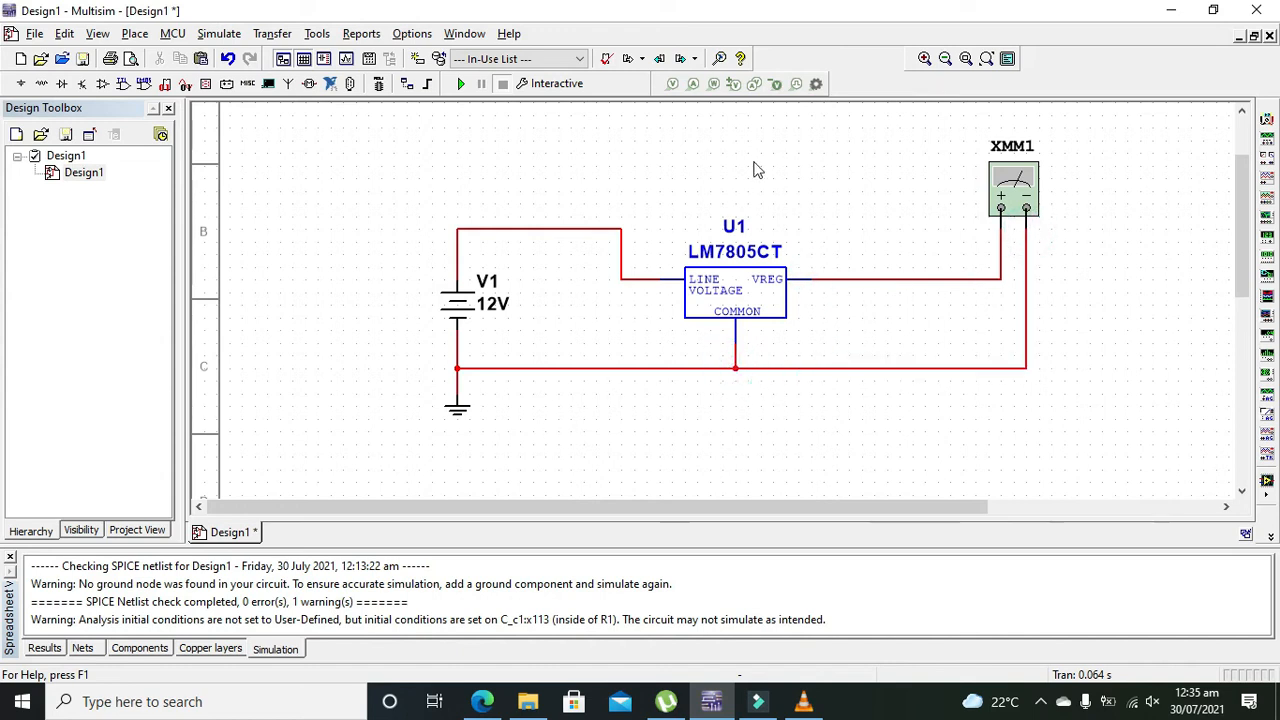
# Run the simulation and open the XMM1 readout beside the circuit, showing 5.002 V
pyautogui.click(454, 83)
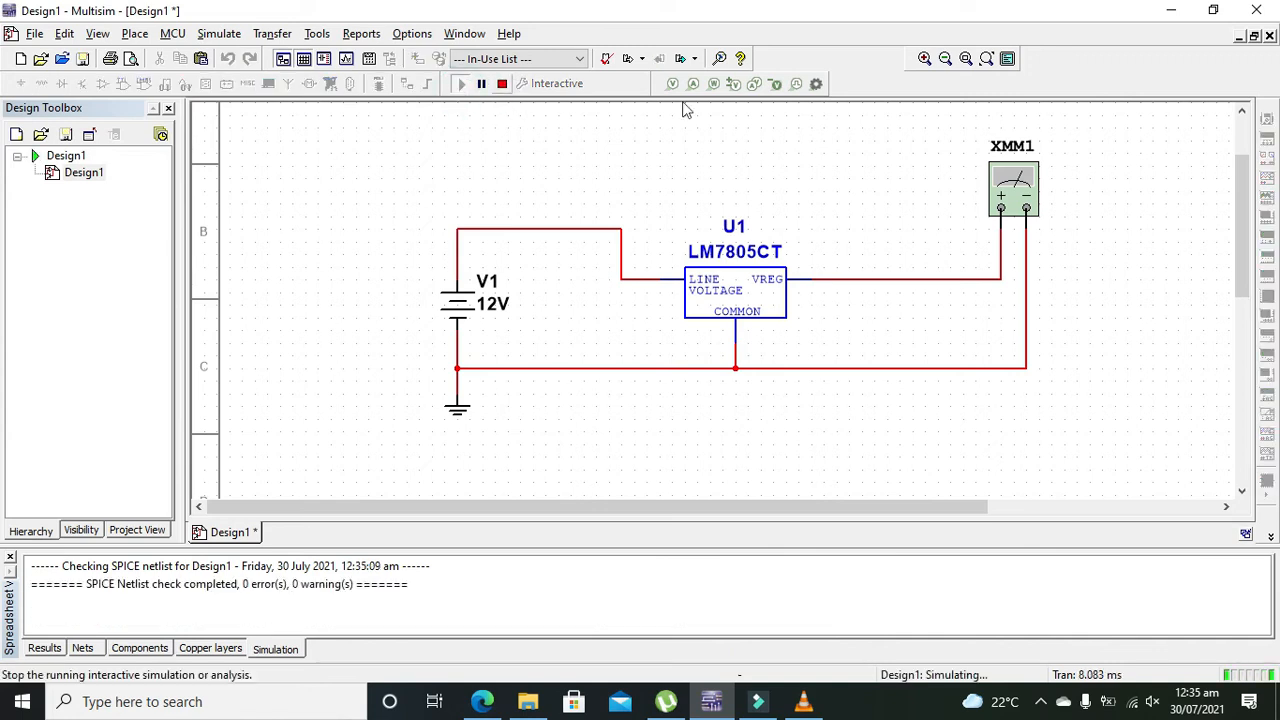
pyautogui.doubleClick(1012, 187)
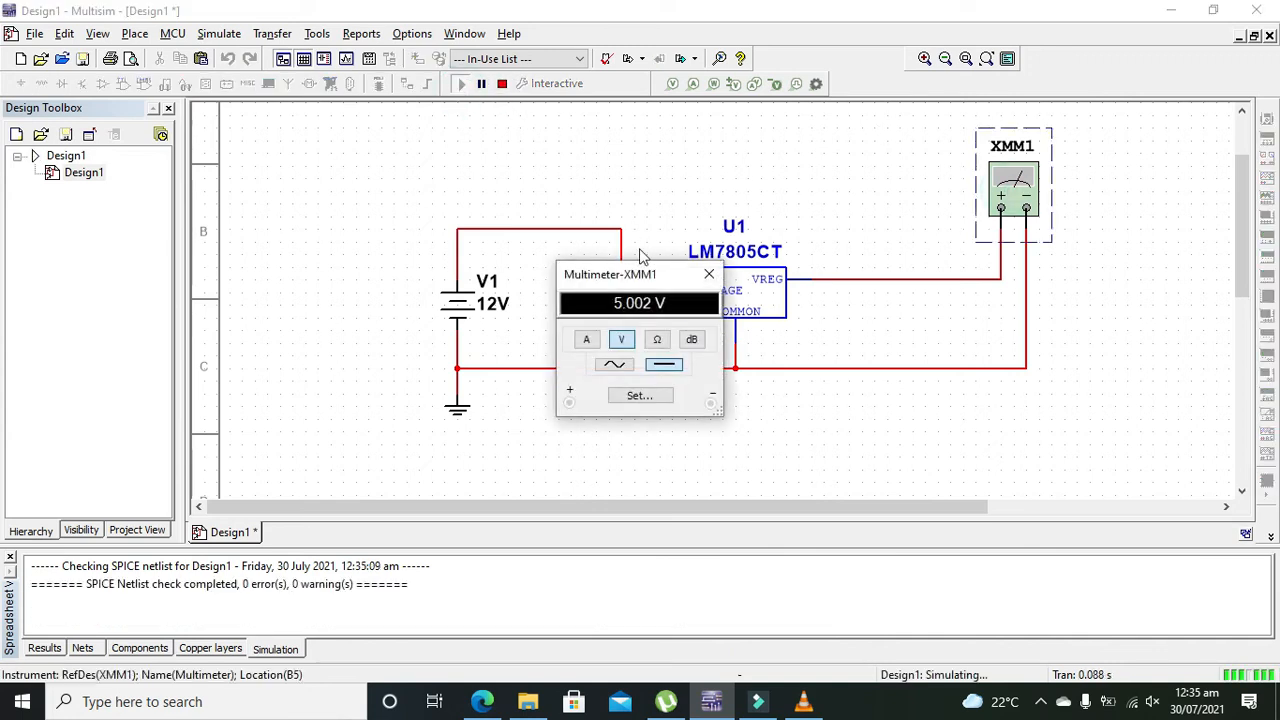
pyautogui.moveTo(610, 274); pyautogui.dragTo(1106, 263)
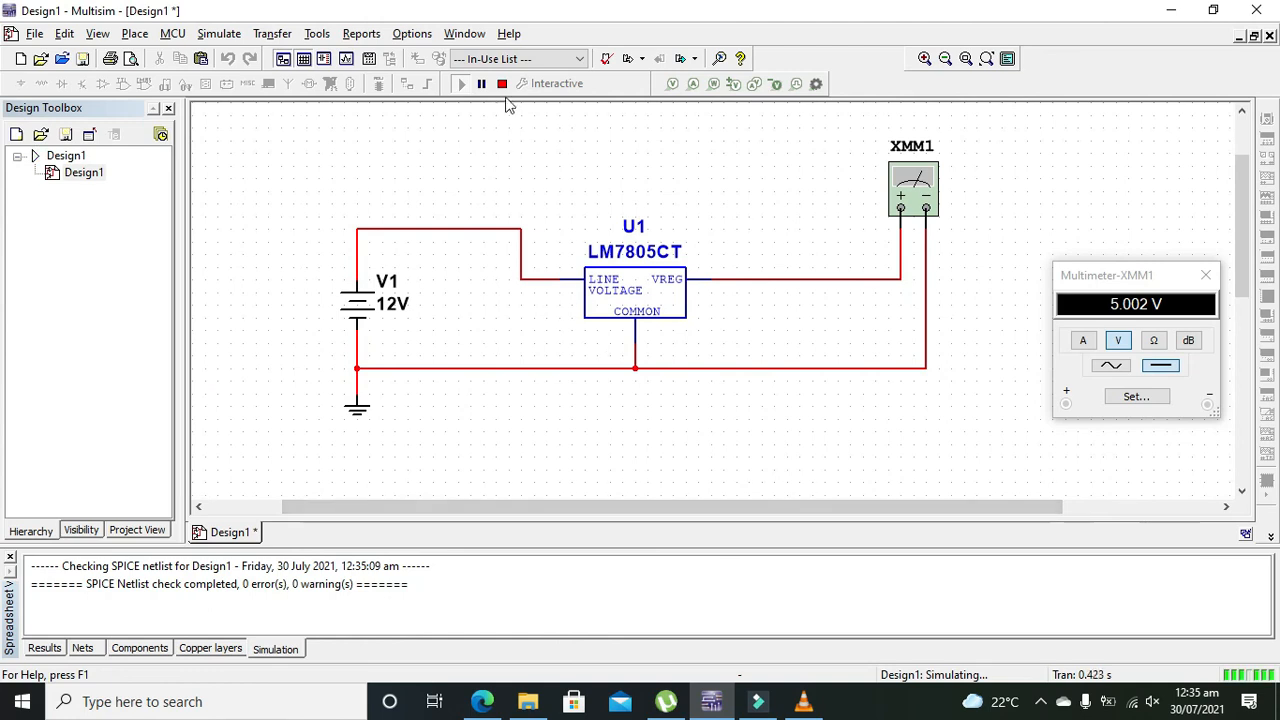
pyautogui.moveTo(499, 84)
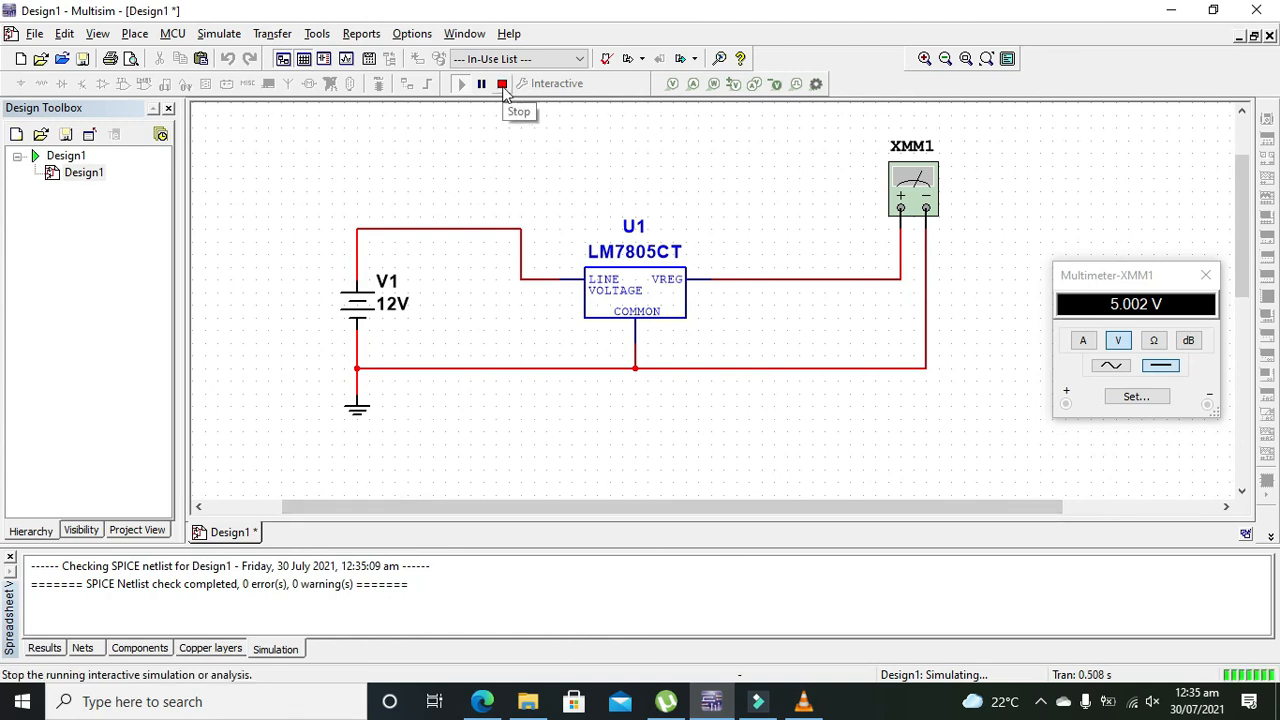